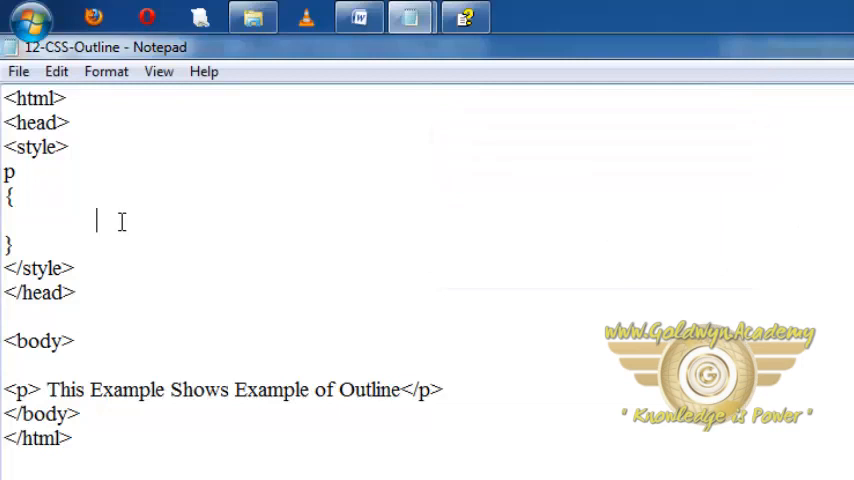
# Add outline-width:medium; to the p rule.
pyautogui.write('out')
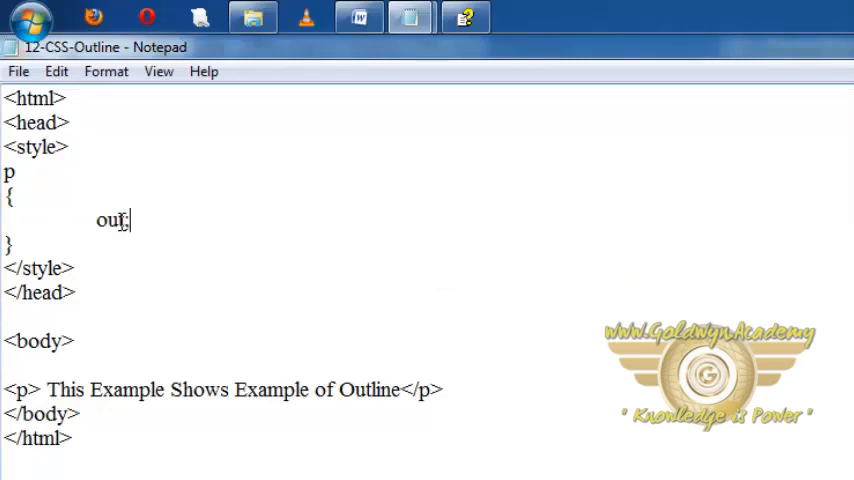
pyautogui.write('line-')
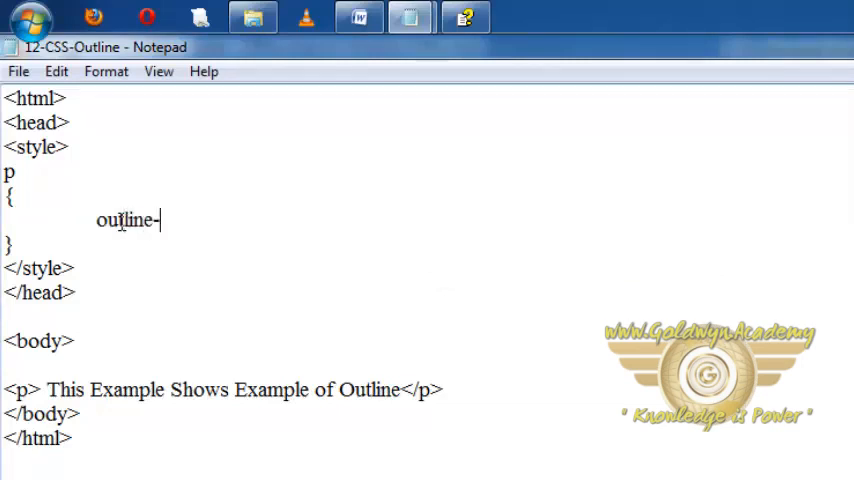
pyautogui.write('width')
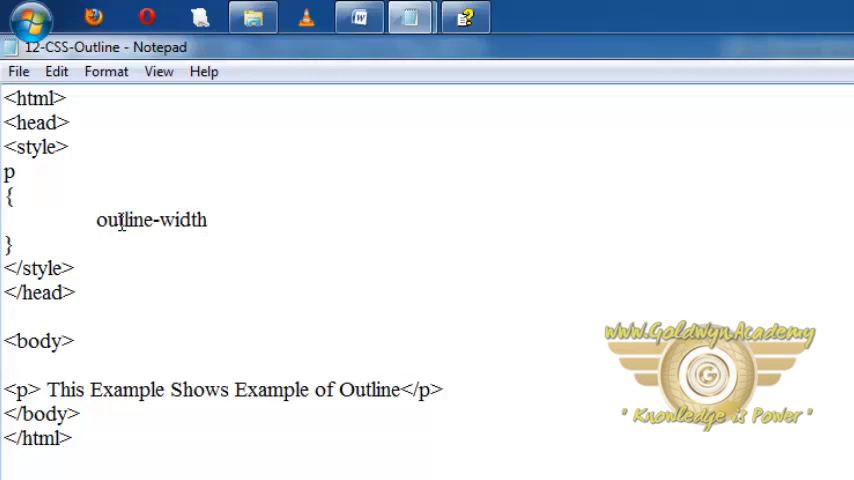
pyautogui.write(':med')
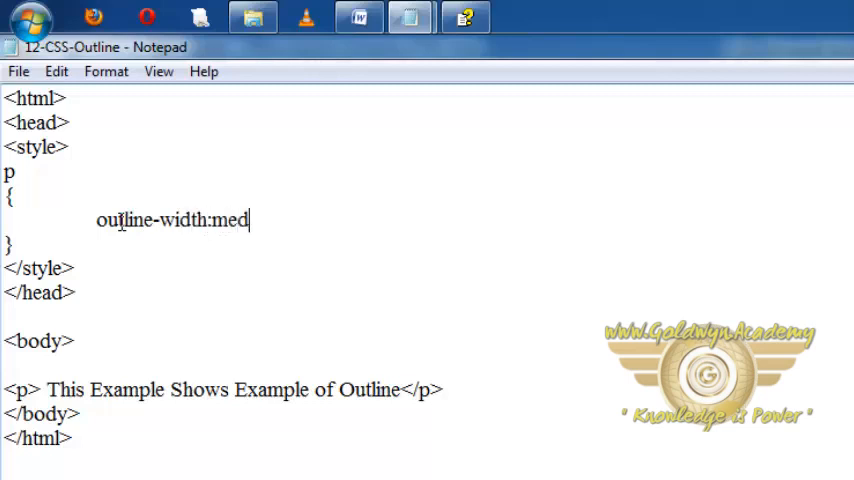
pyautogui.write('ium')
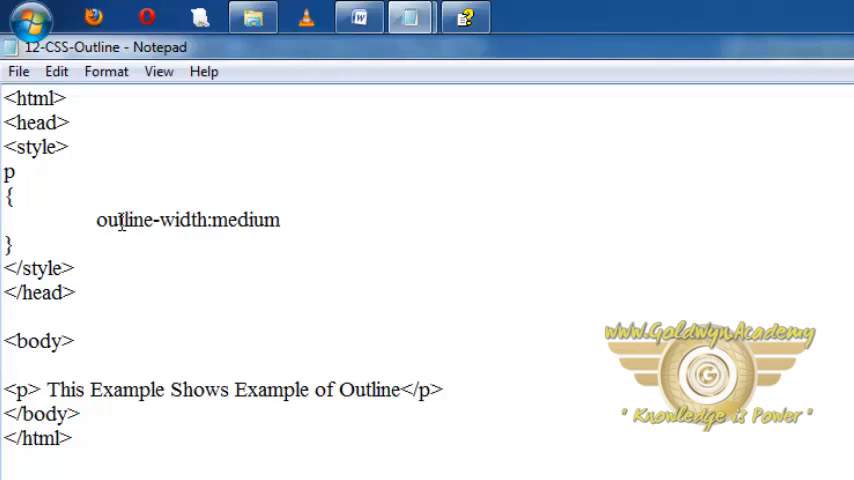
pyautogui.write(';')
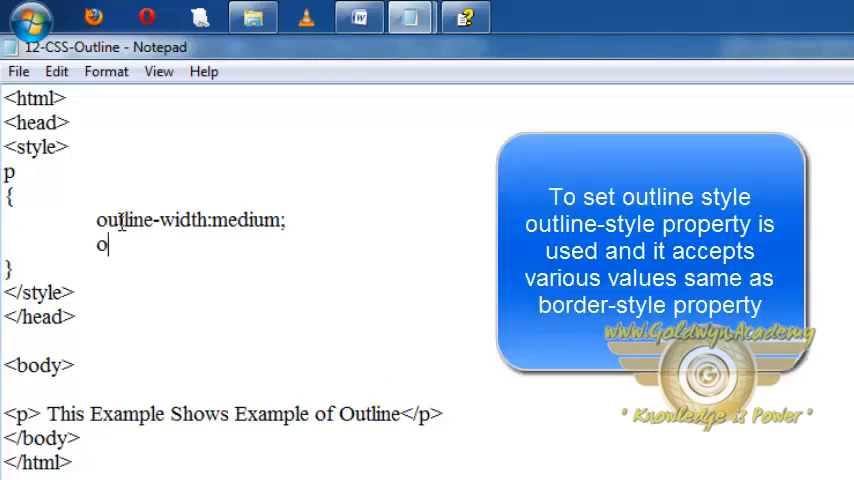
# Begin the outline-style: declaration on the next line of the p rule.
pyautogui.write('utline-style')
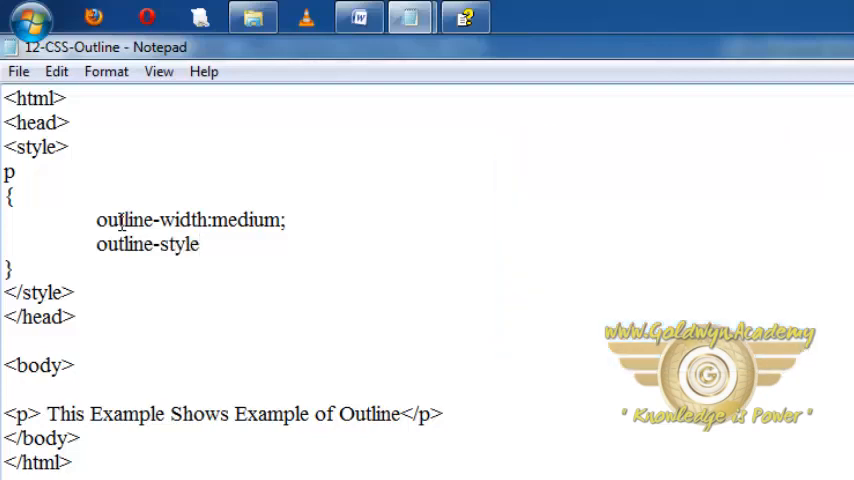
pyautogui.write(':')
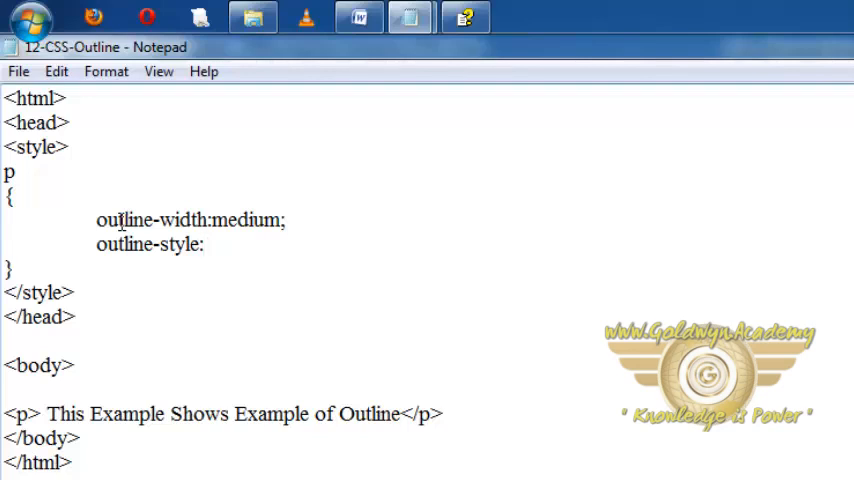
# Complete outline-style:dashed; and add outline-color:red; to the p rule.
pyautogui.write('dashed;')
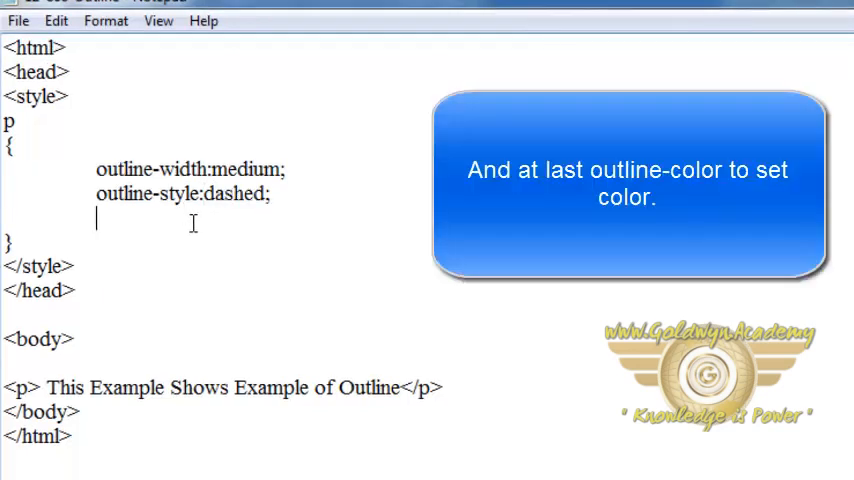
pyautogui.write('out')
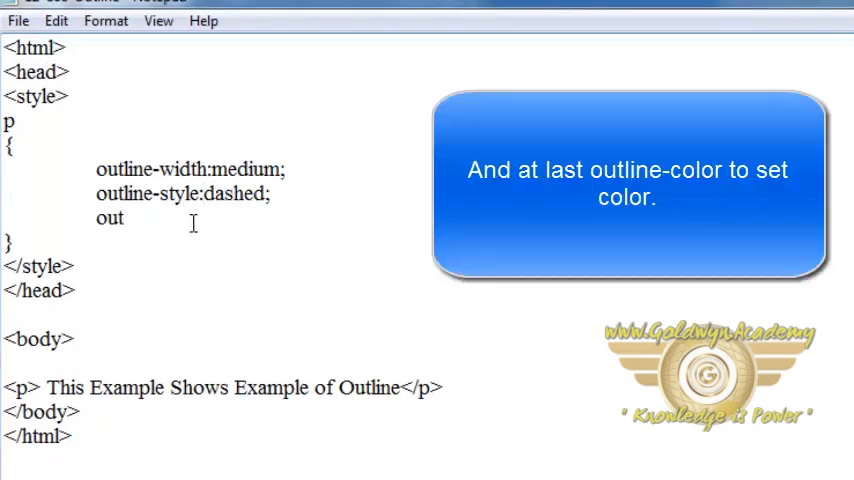
pyautogui.press('Backspace')
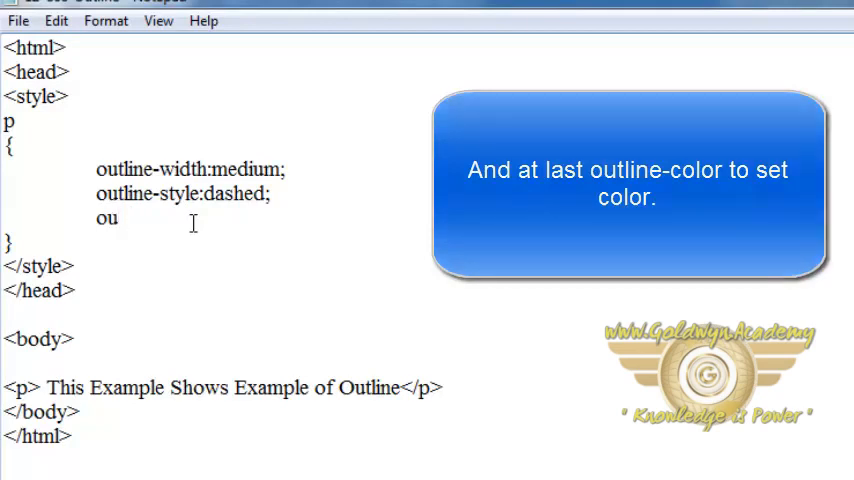
pyautogui.write('tline-color:')
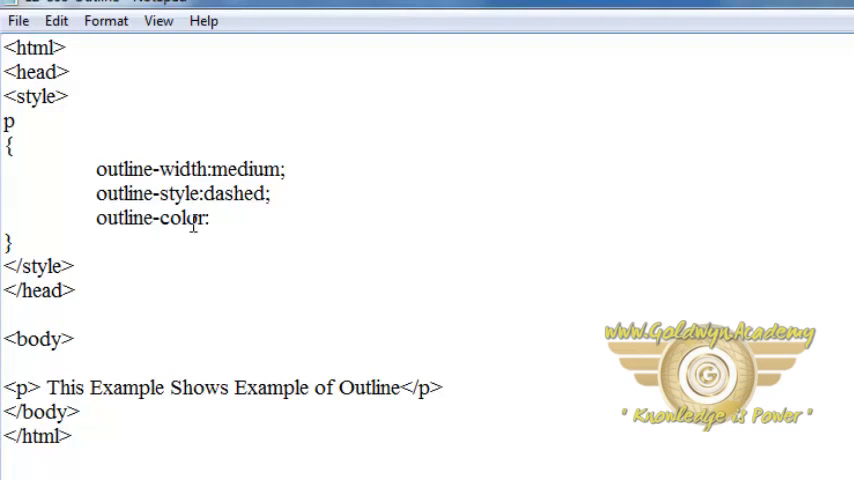
pyautogui.write('r')
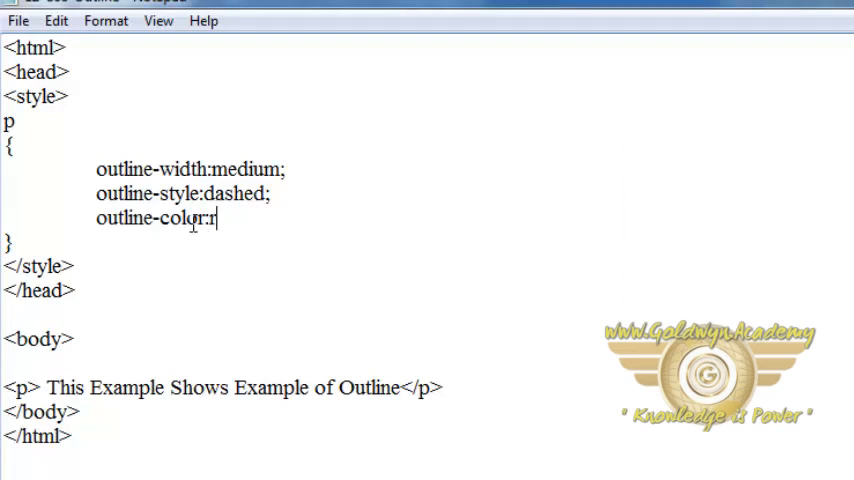
pyautogui.write('ed;')
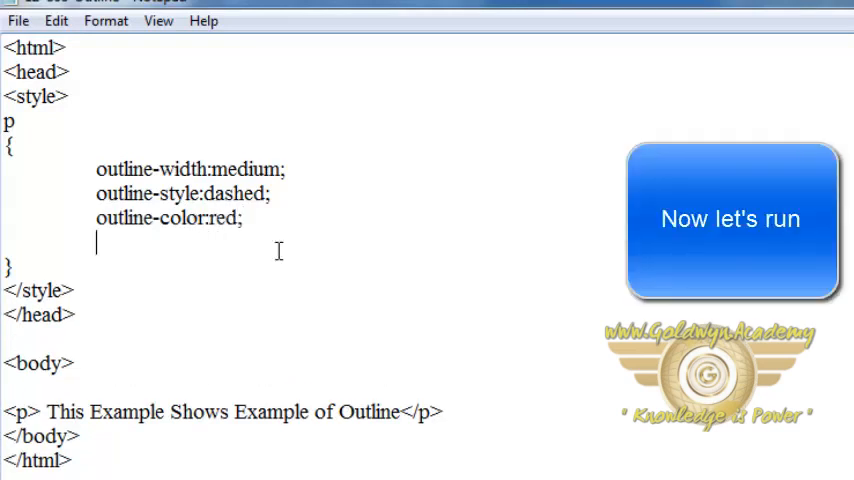
# Add font-size:20px; as the next declaration in the p rule.
pyautogui.write('fo')
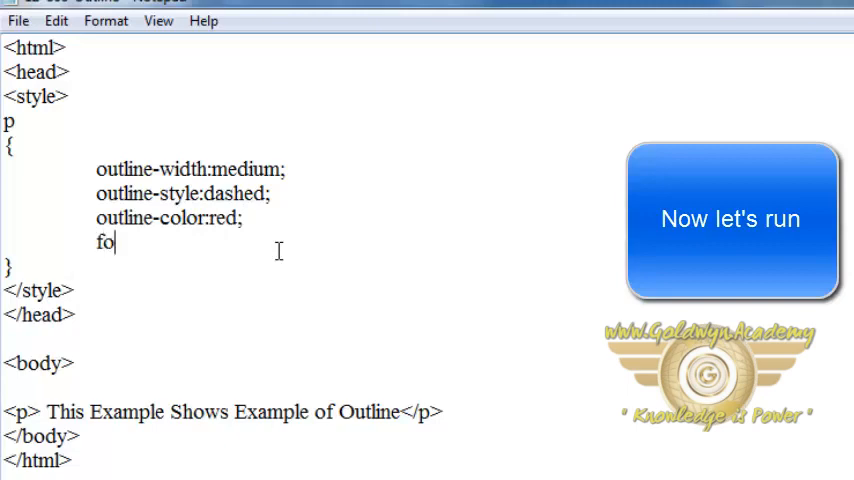
pyautogui.write('nt-size:20px;')
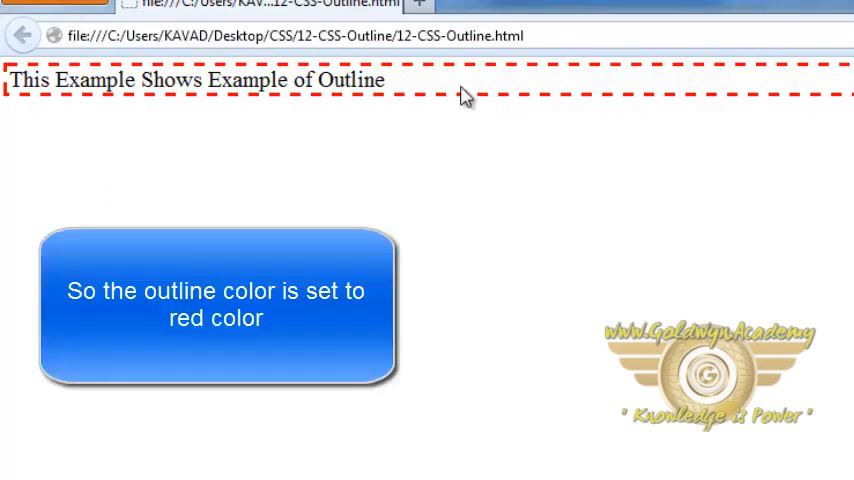
pyautogui.moveTo(508, 110)
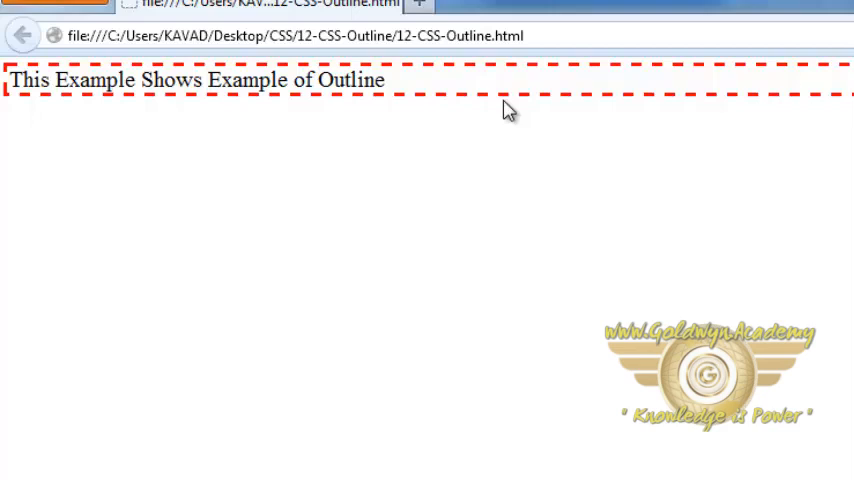
pyautogui.moveTo(532, 104)
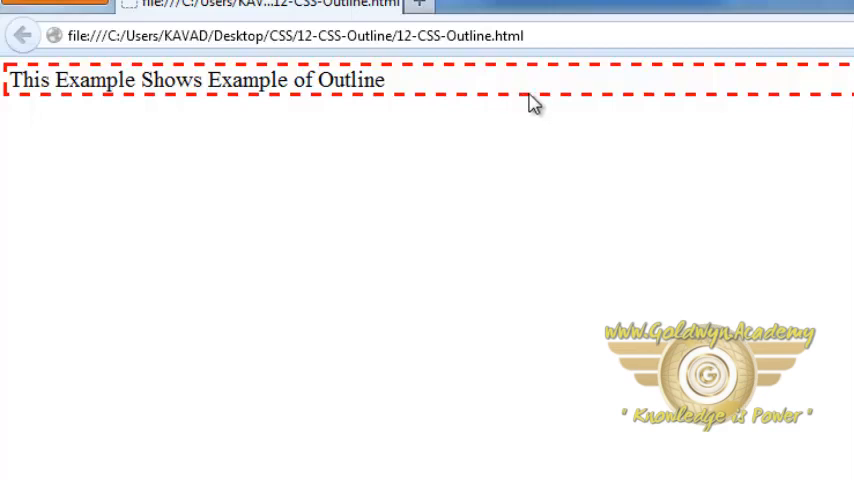